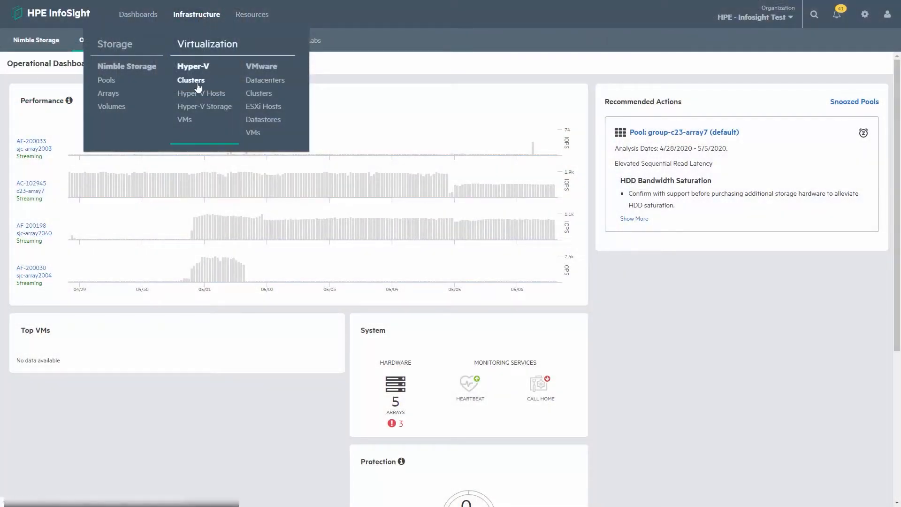
Step: Show the Hyper-V Clusters list with cluster IS-ClusterSV and its two hosts
left_click(191, 80)
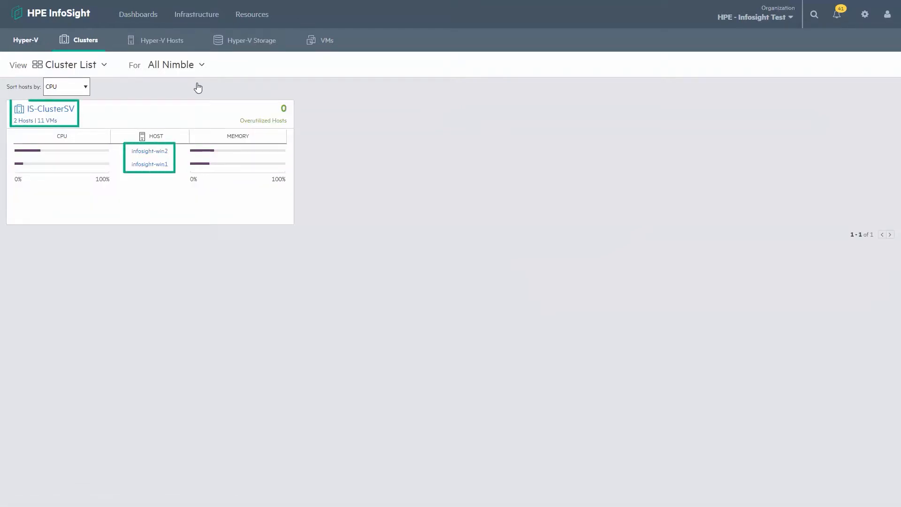
Step: Show host infosight-win4's performance charts zoomed to 05/05/2020, 10:03 AM–3:44 PM
left_click(149, 164)
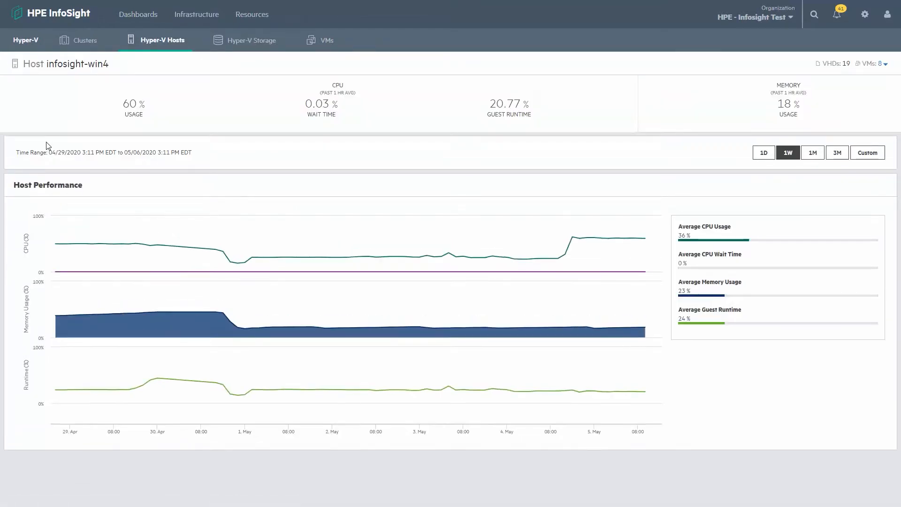
mouse_move(579, 252)
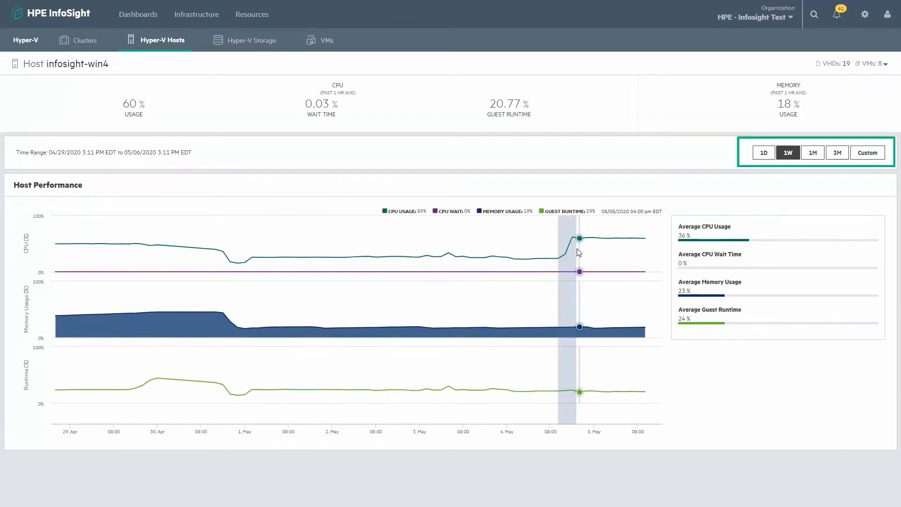
left_click(867, 152)
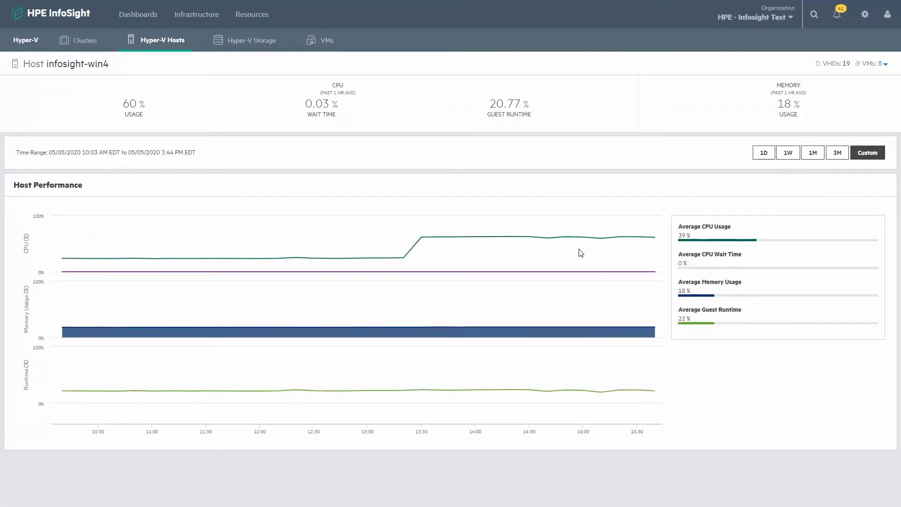
mouse_move(422, 237)
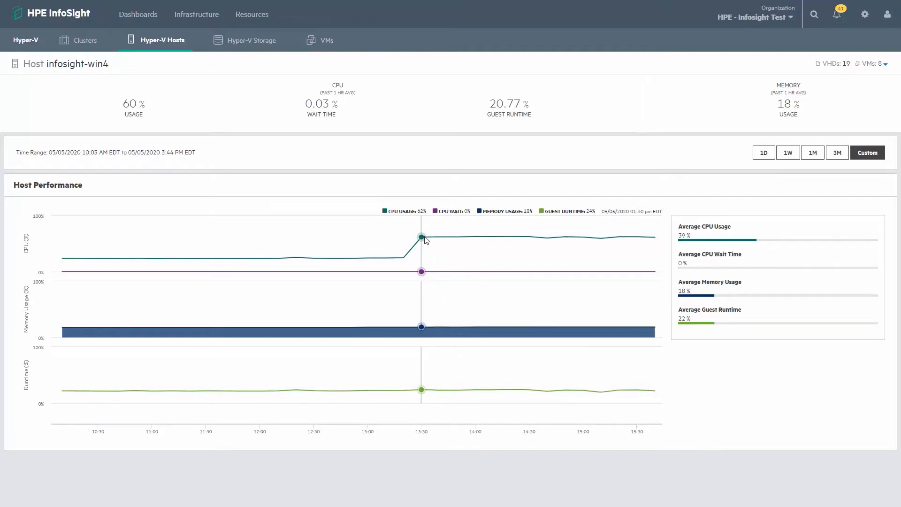
Step: View ClusterStorage Volume10 performance, then VM vm7-win1-2arrays latency, IOPS and CPU charts
left_click(251, 40)
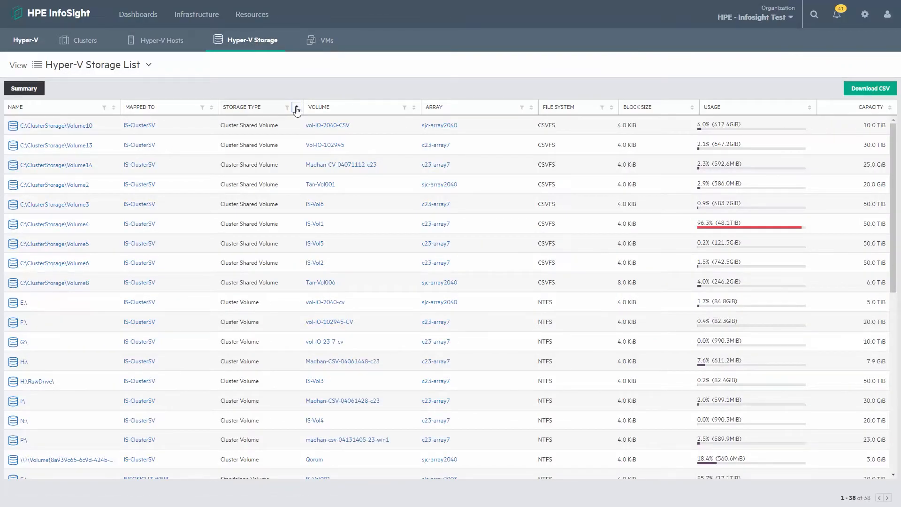
left_click(54, 125)
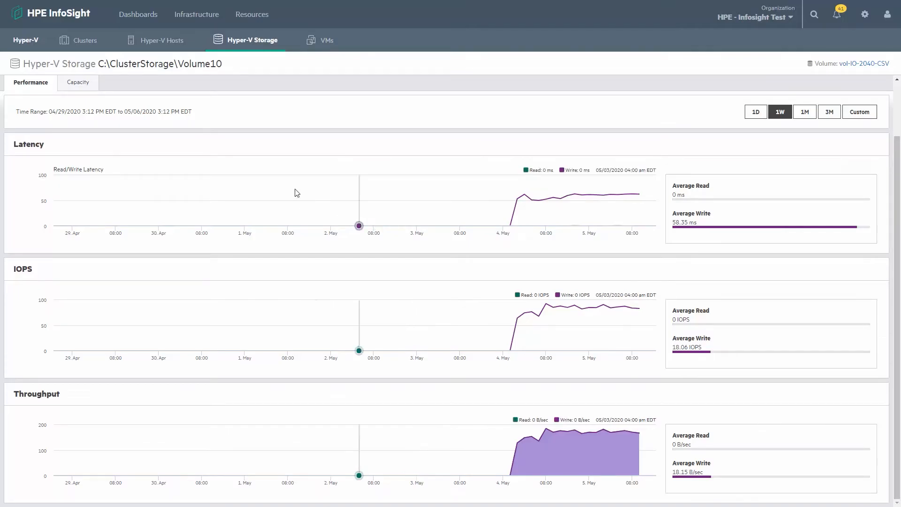
left_click(325, 40)
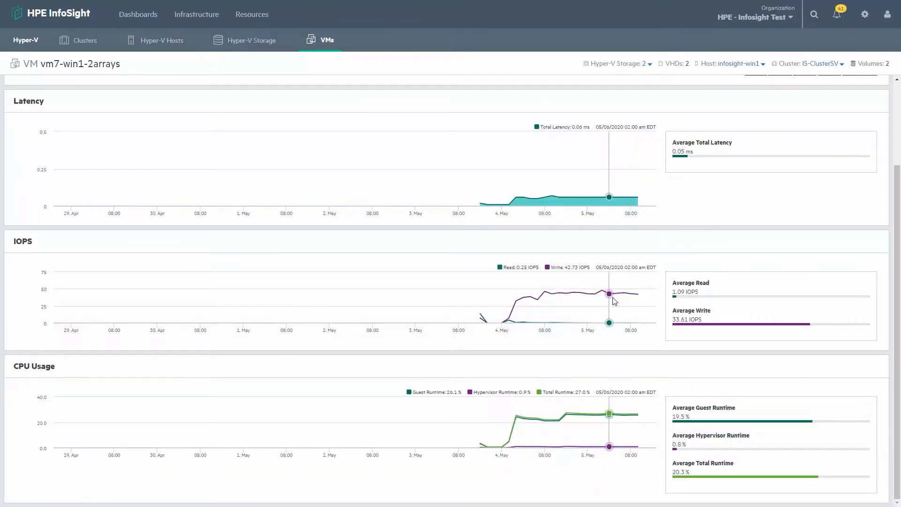